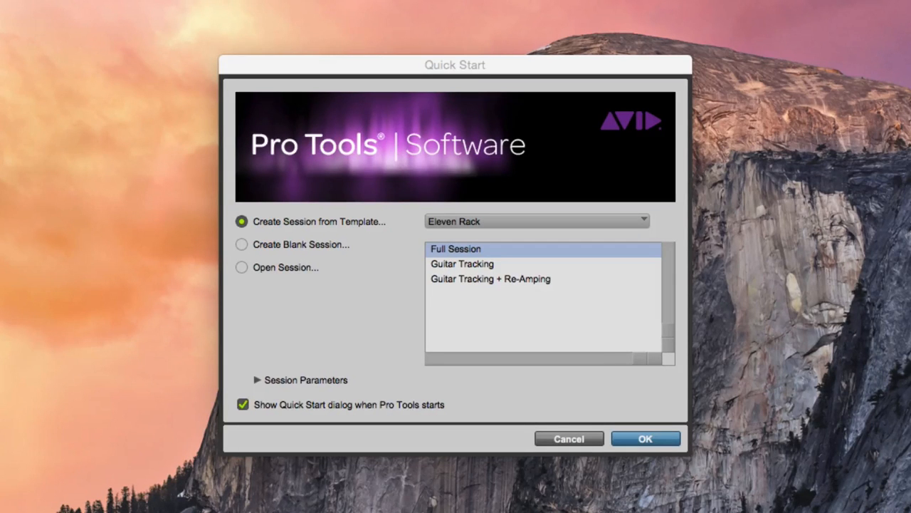
mouse_move(381, 233)
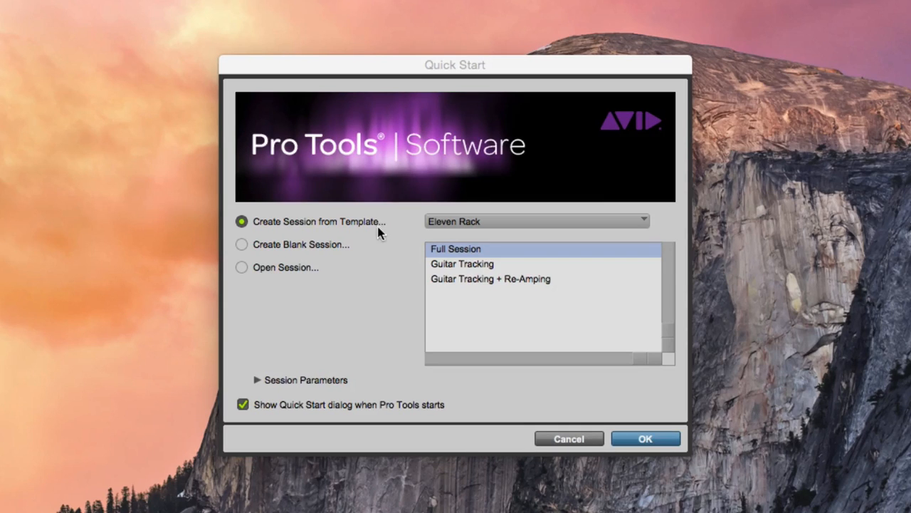
mouse_move(363, 248)
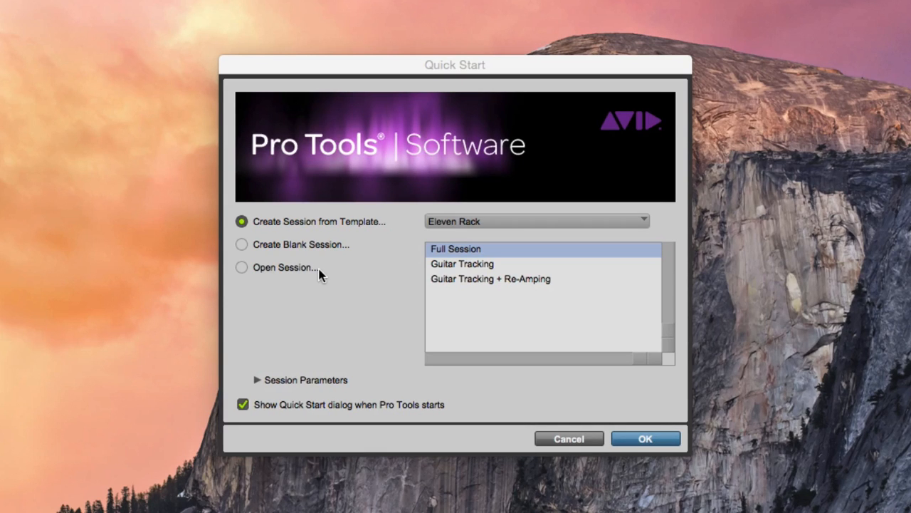
mouse_move(322, 252)
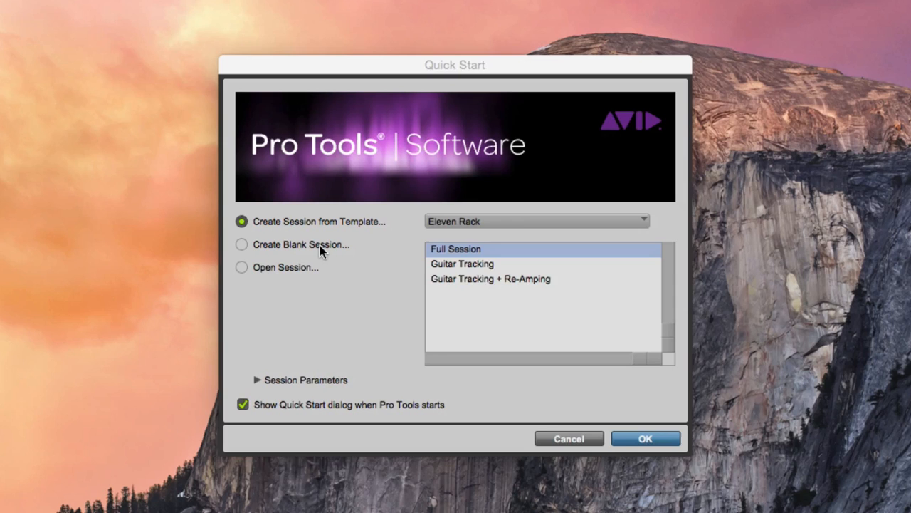
Choose Create Blank Session instead of starting from a template.
click(243, 244)
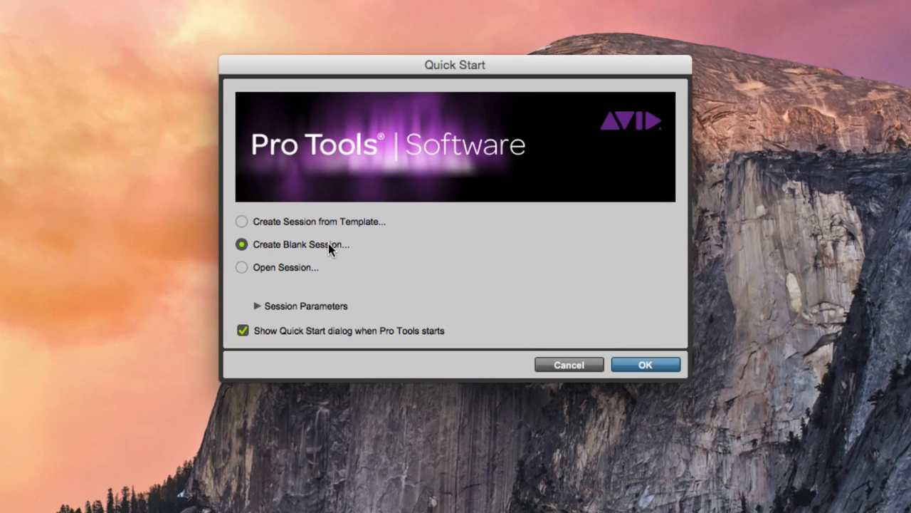
Reveal the session parameters and keep BWF (.WAV) as the audio file type.
click(257, 307)
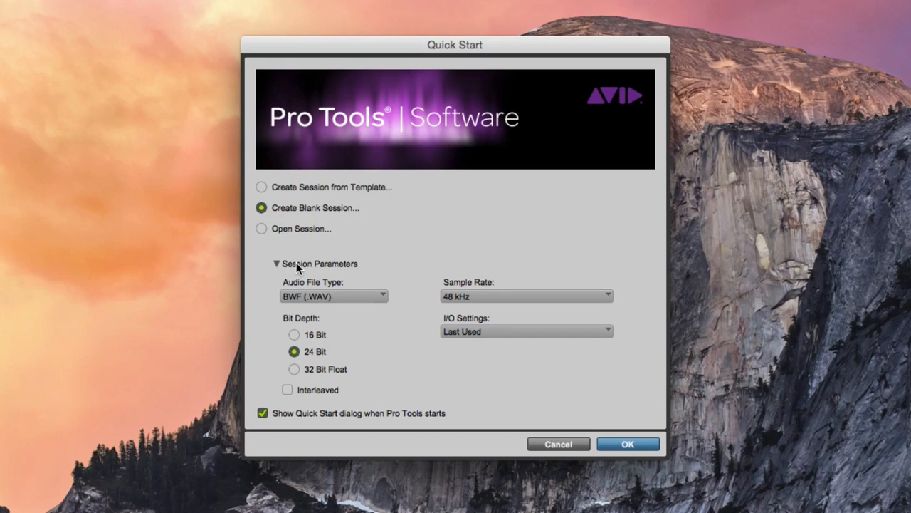
mouse_move(314, 278)
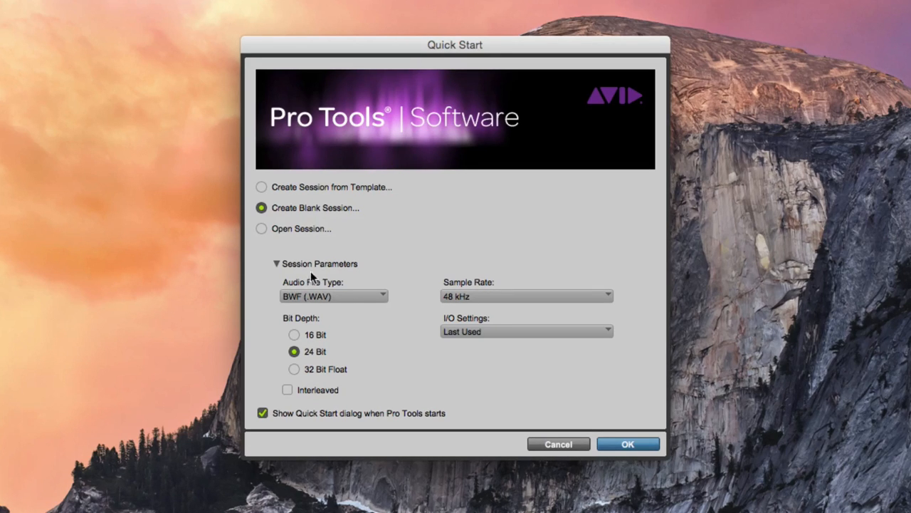
click(332, 295)
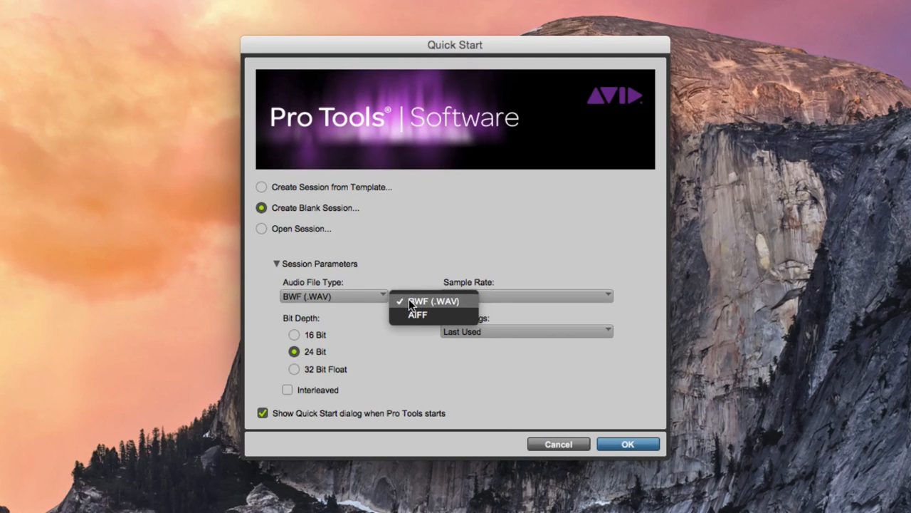
click(433, 301)
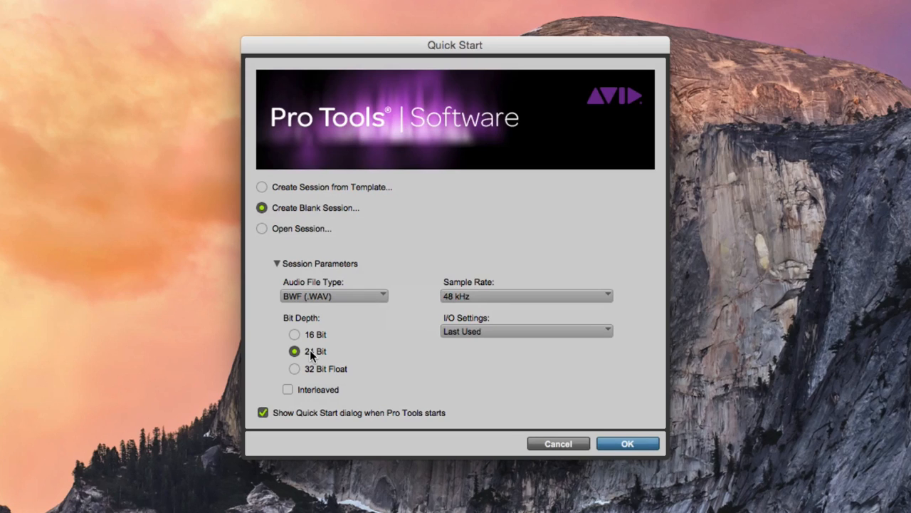
Set the session sample rate to 44.1 kHz and enable interleaved audio files.
click(526, 295)
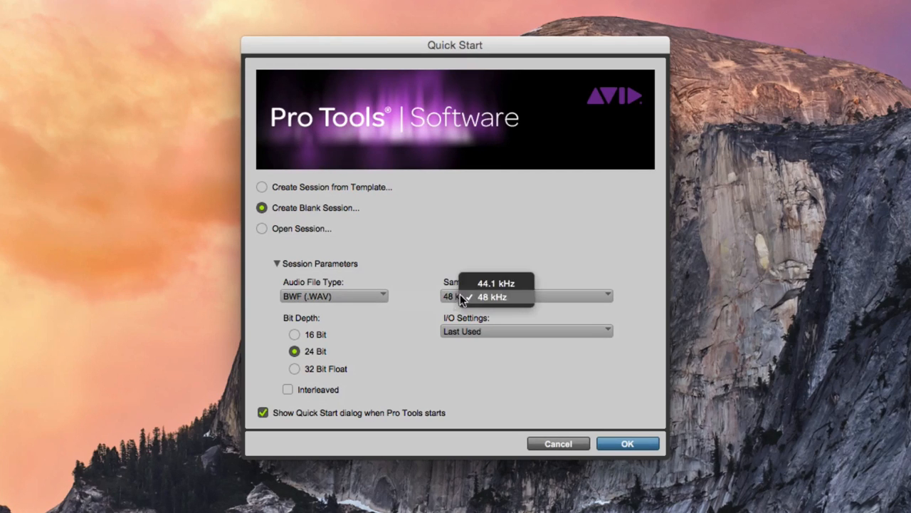
mouse_move(478, 287)
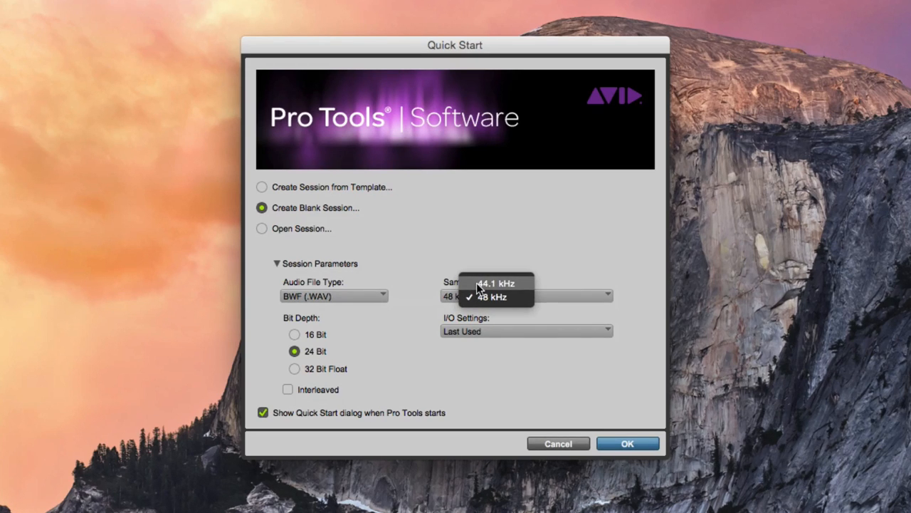
click(495, 283)
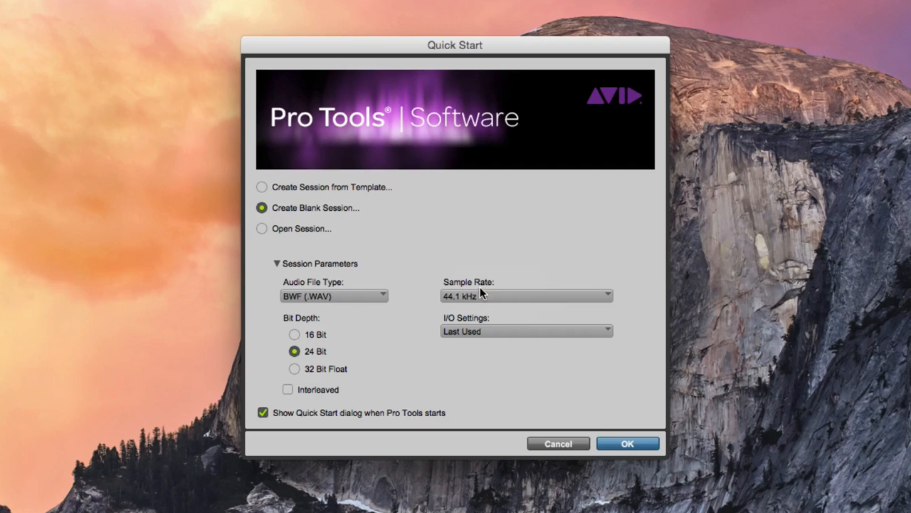
click(525, 295)
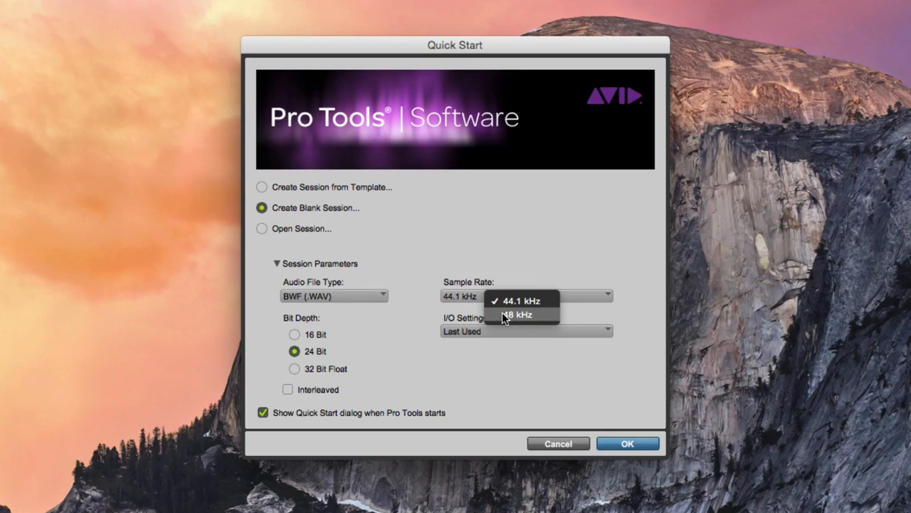
click(520, 314)
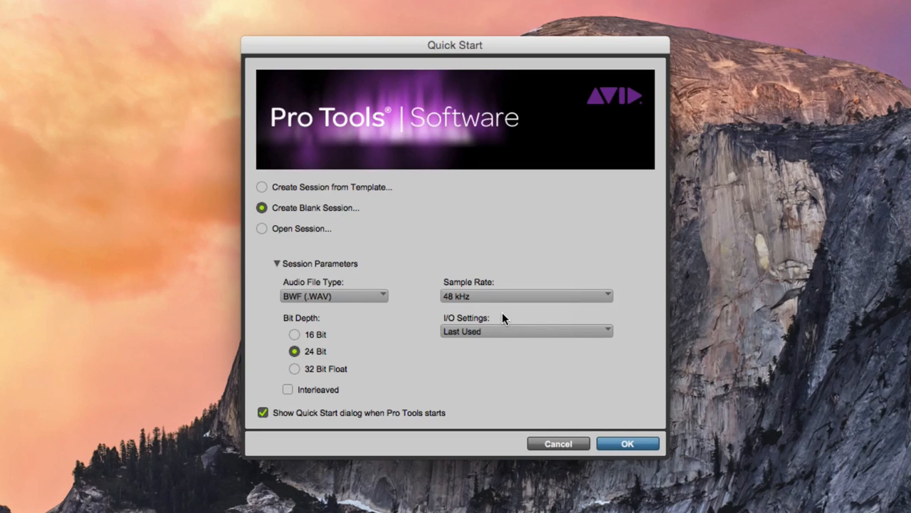
mouse_move(307, 354)
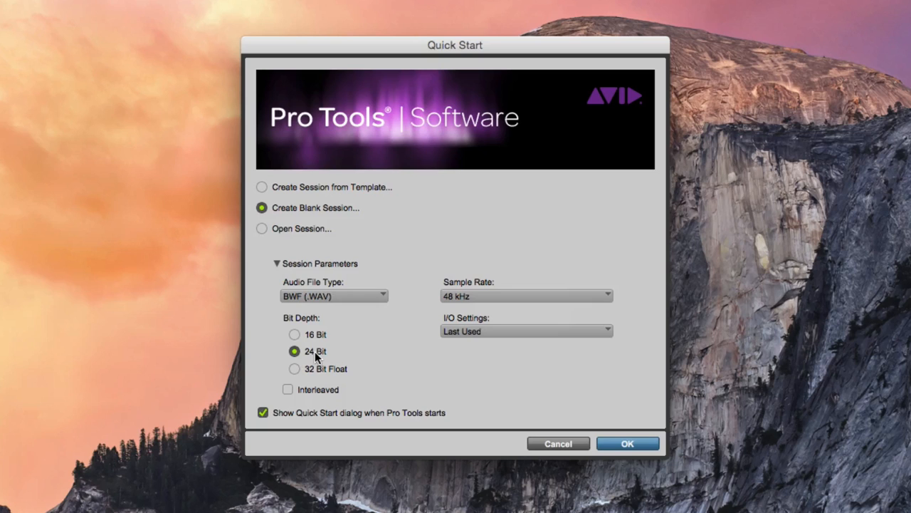
mouse_move(437, 319)
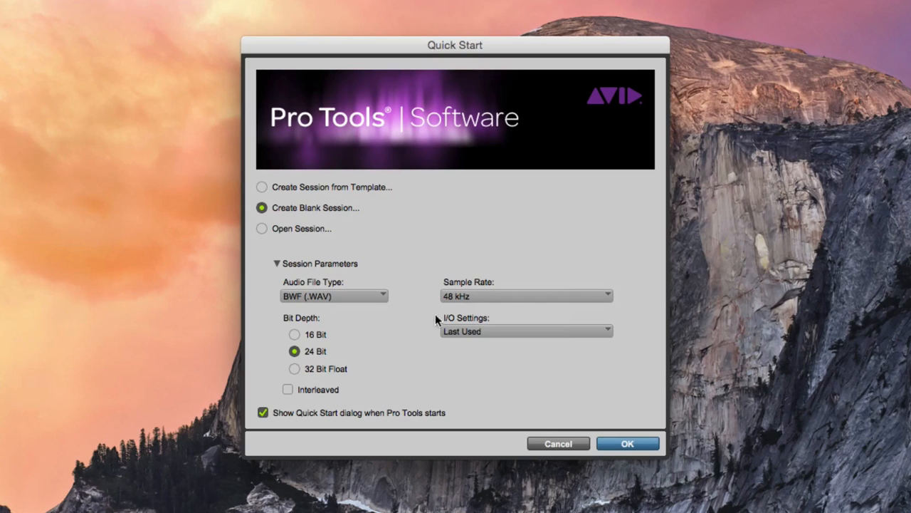
click(526, 294)
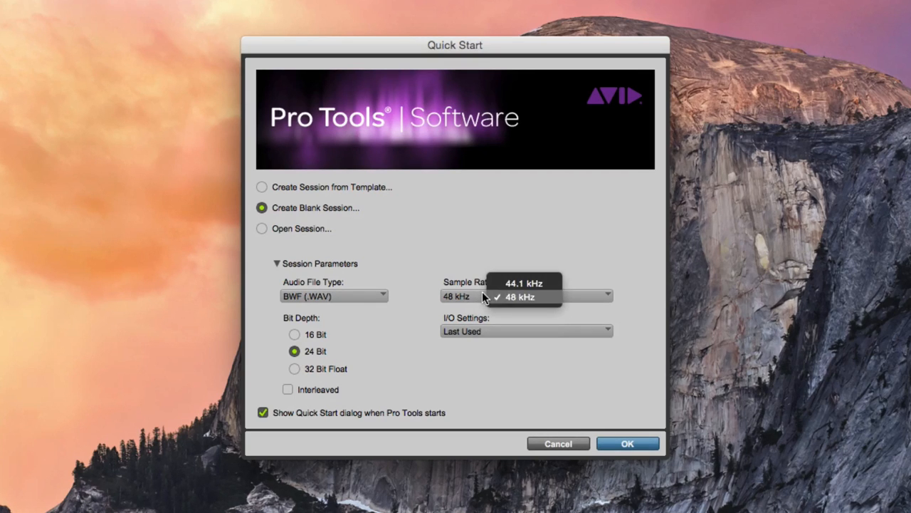
click(521, 282)
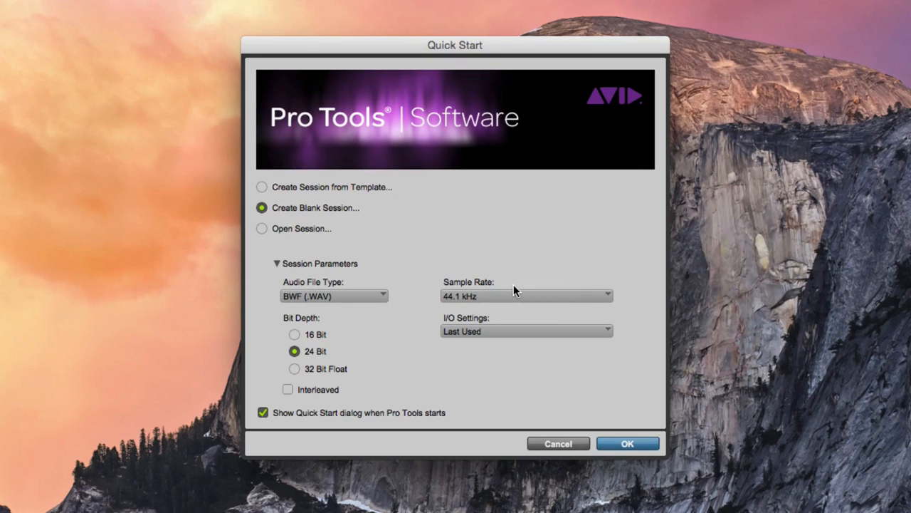
mouse_move(506, 296)
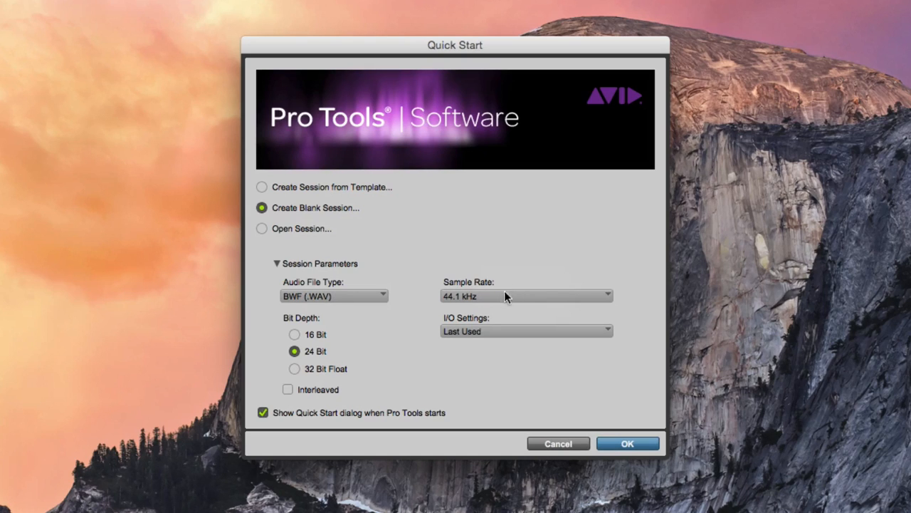
click(288, 388)
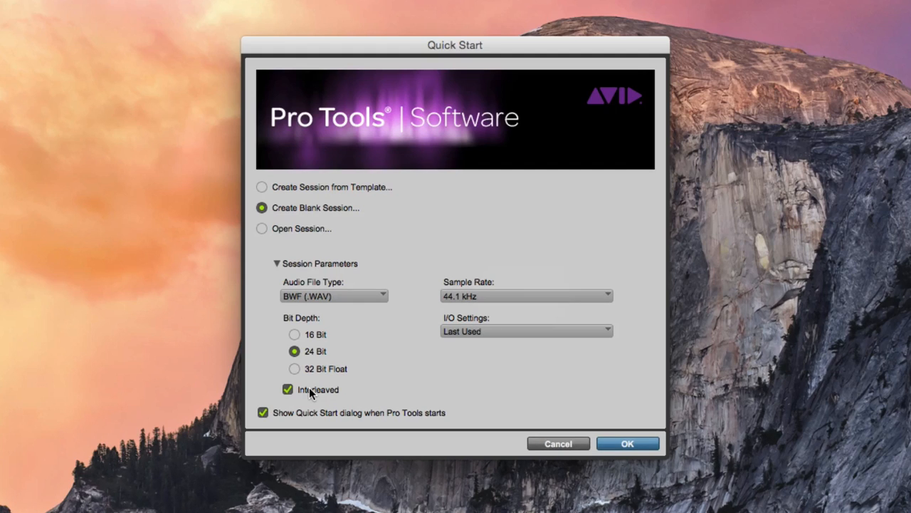
mouse_move(500, 336)
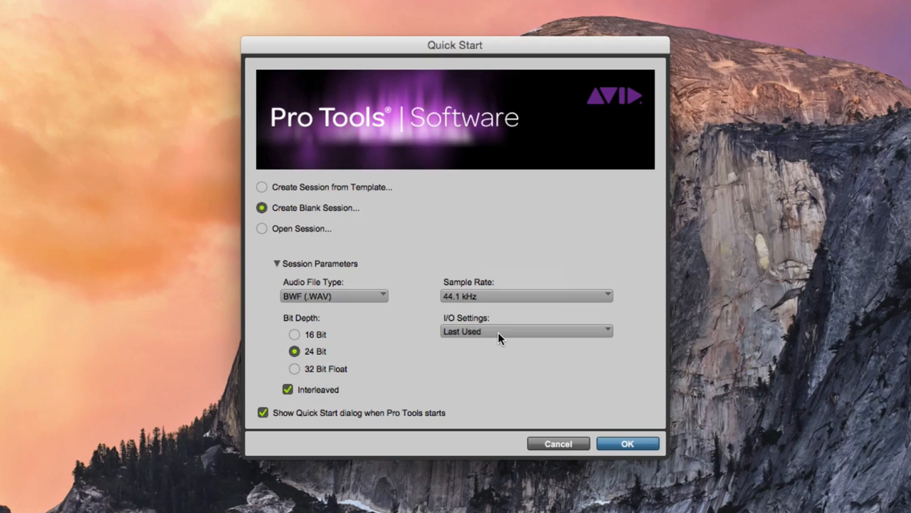
mouse_move(629, 443)
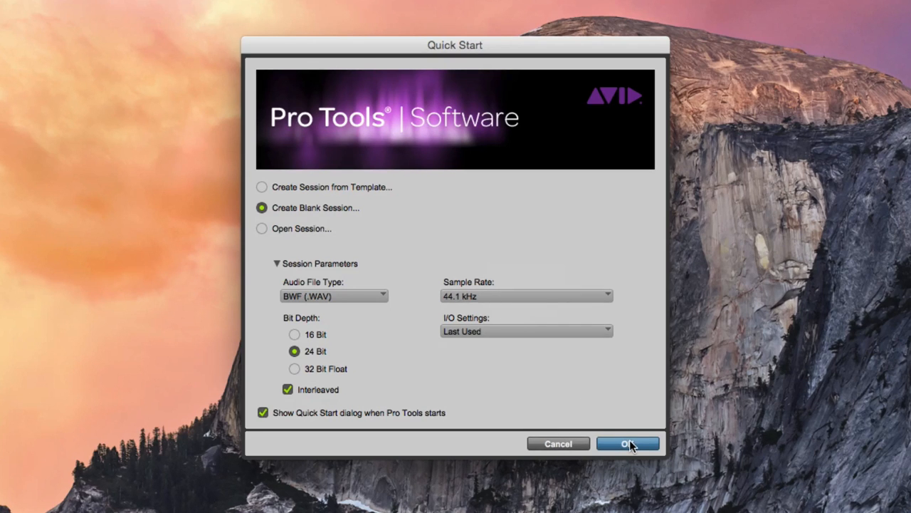
Accept the blank session settings with OK.
click(628, 442)
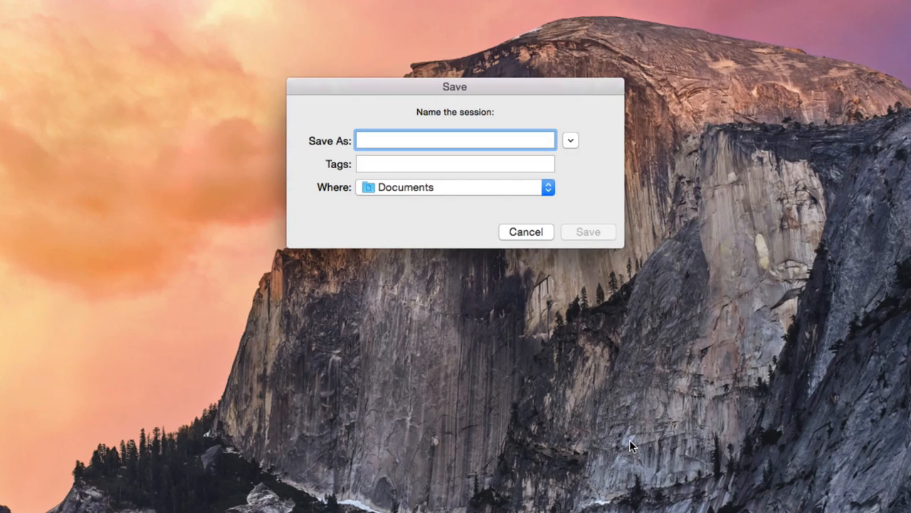
Change the session's save location from Documents to the Desktop.
click(455, 139)
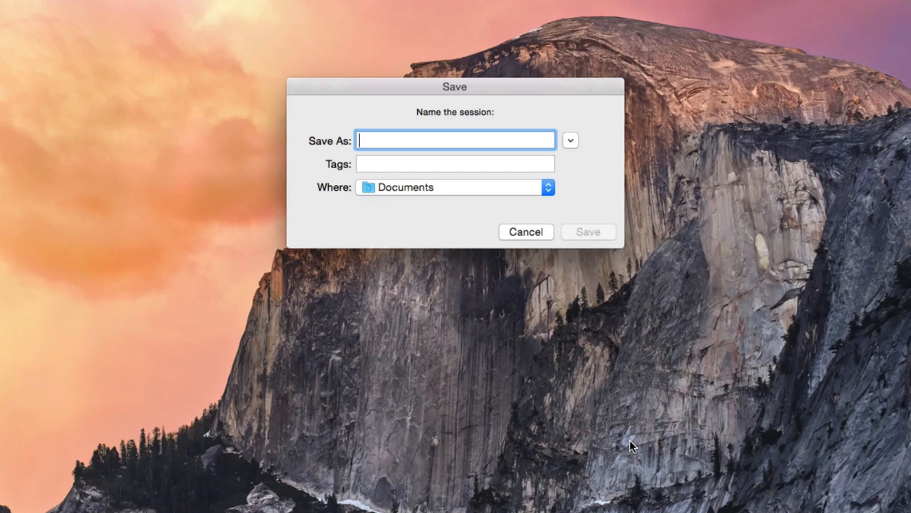
click(547, 187)
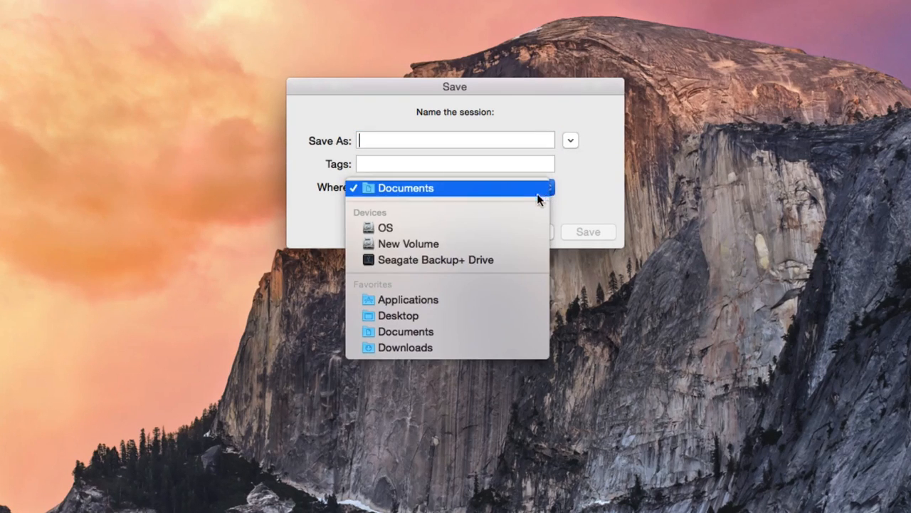
click(406, 315)
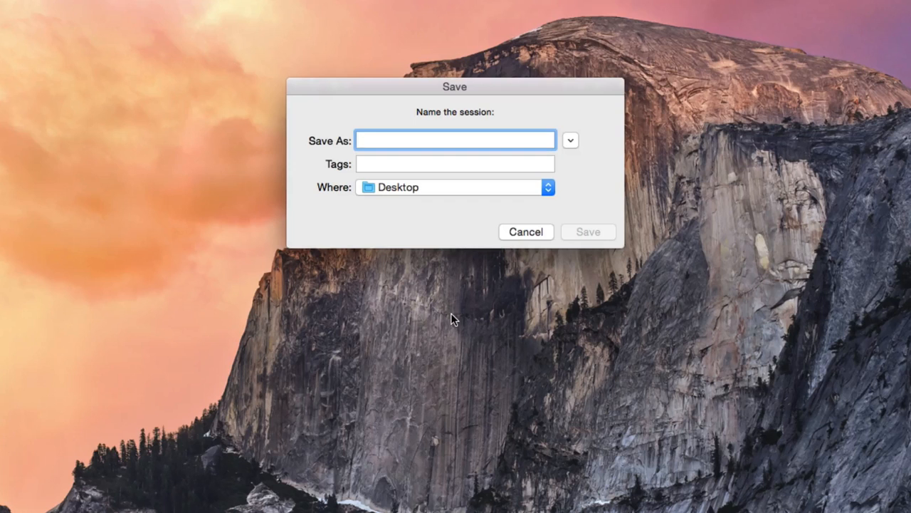
click(454, 139)
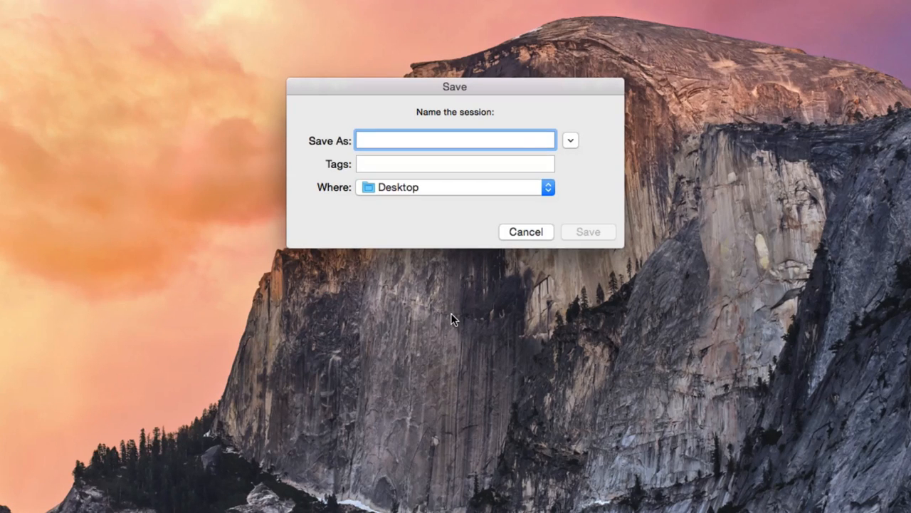
text(Hect)
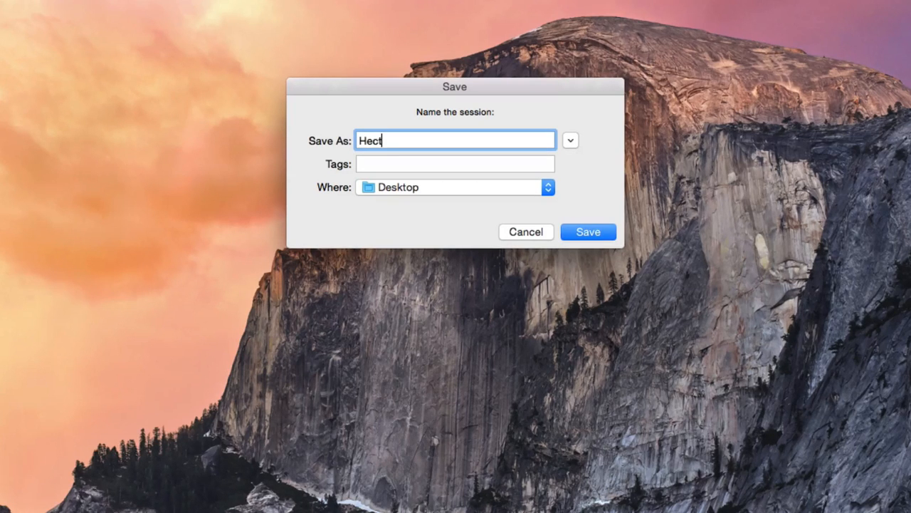
text(or L)
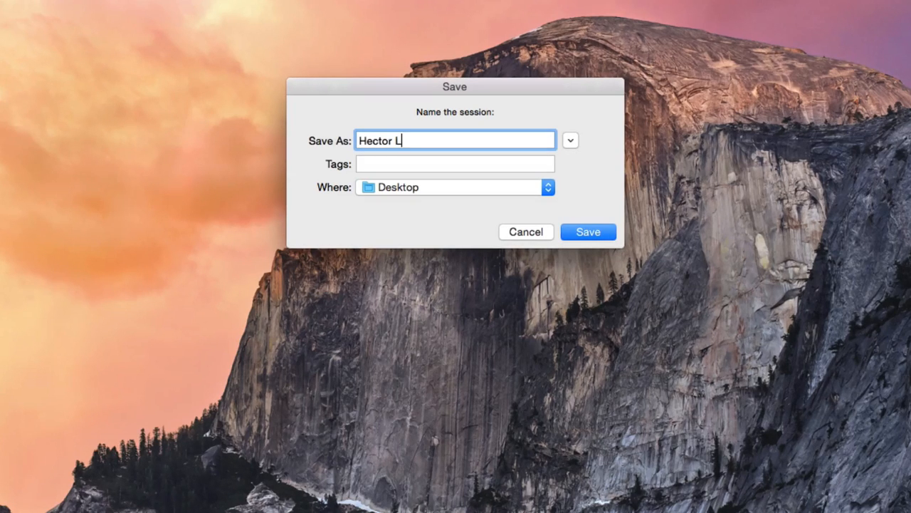
text(ee -)
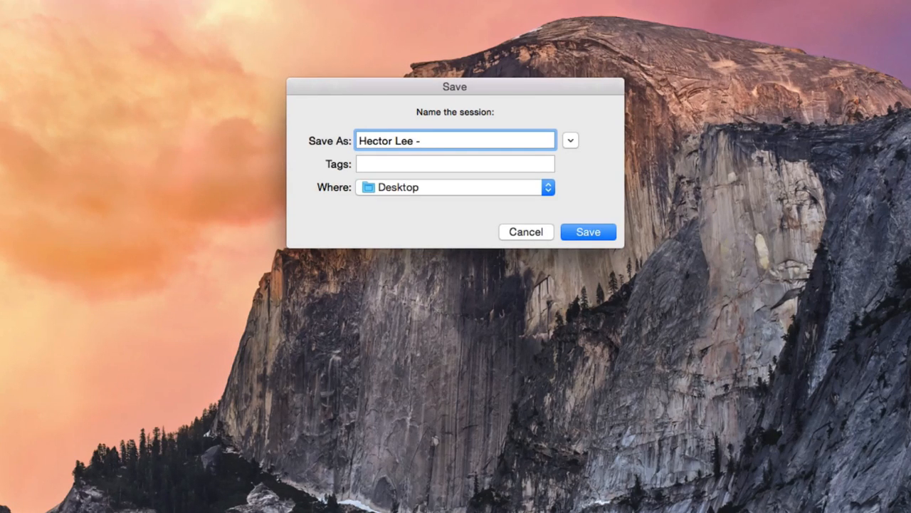
text(My Fi)
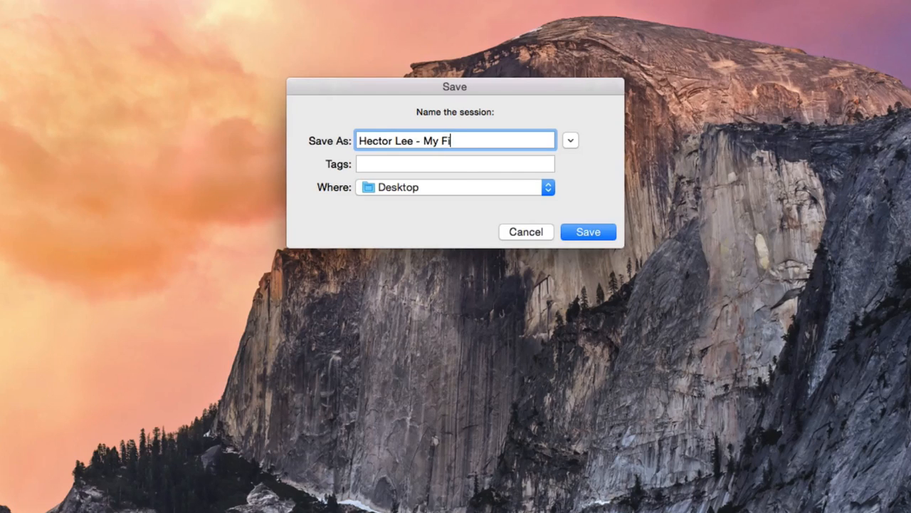
text(rst Sess)
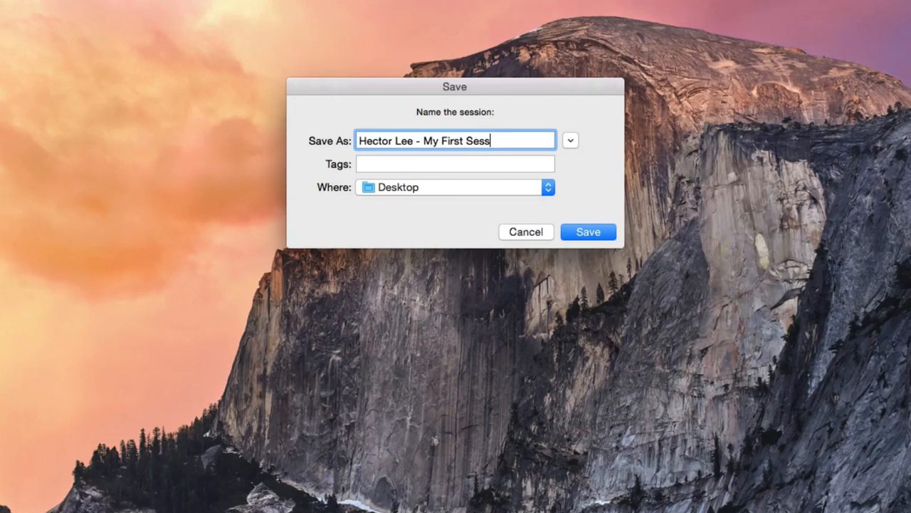
text(ion)
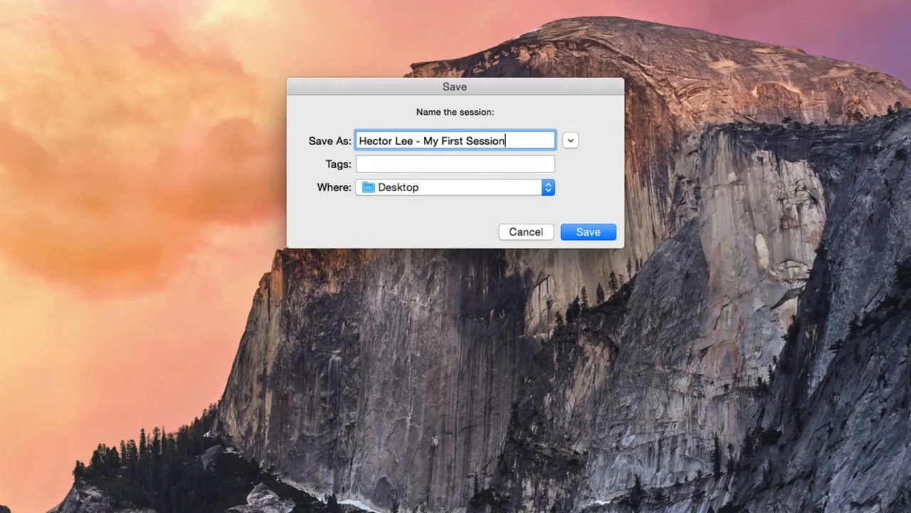
click(588, 232)
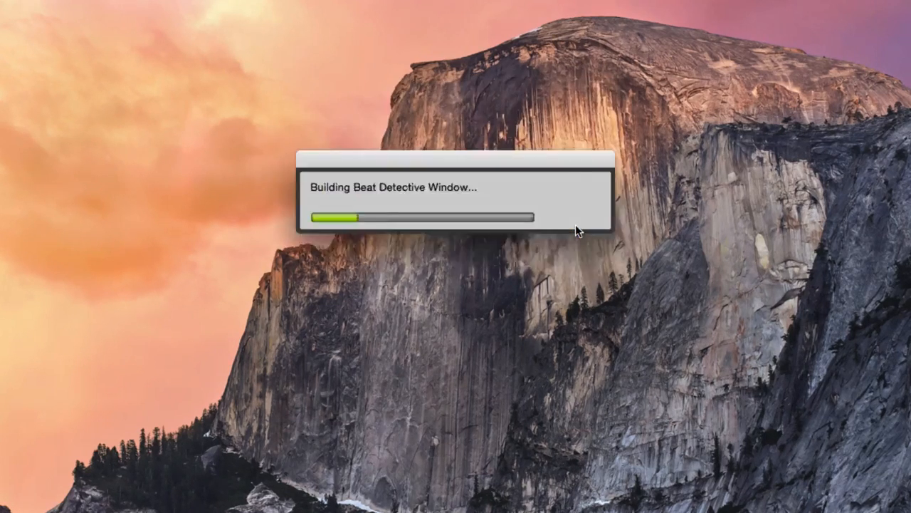